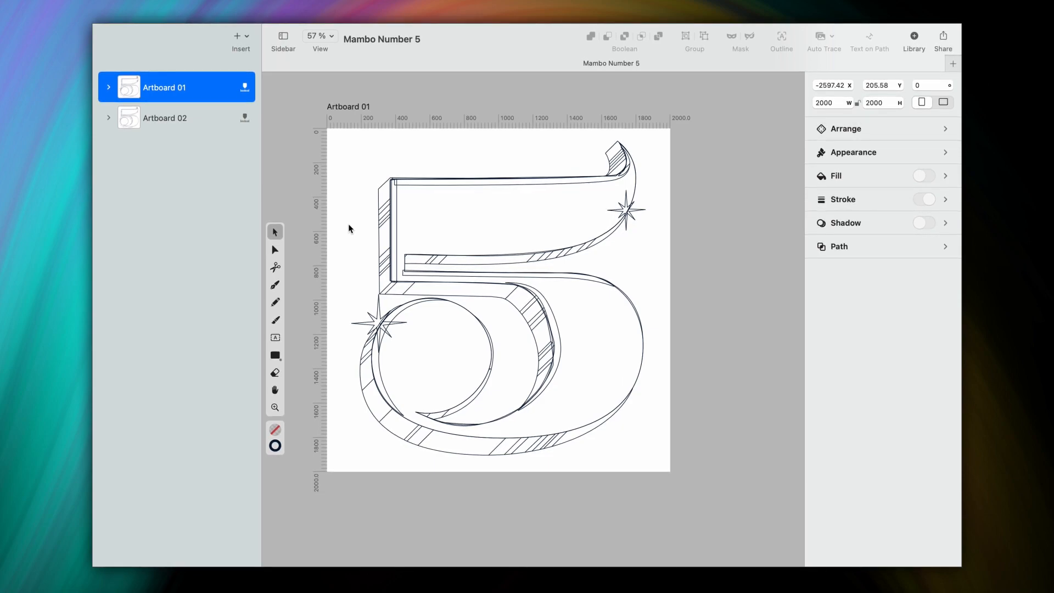
Step: Select and expand Artboard 01, then pick the main number 5 group layer
click(163, 87)
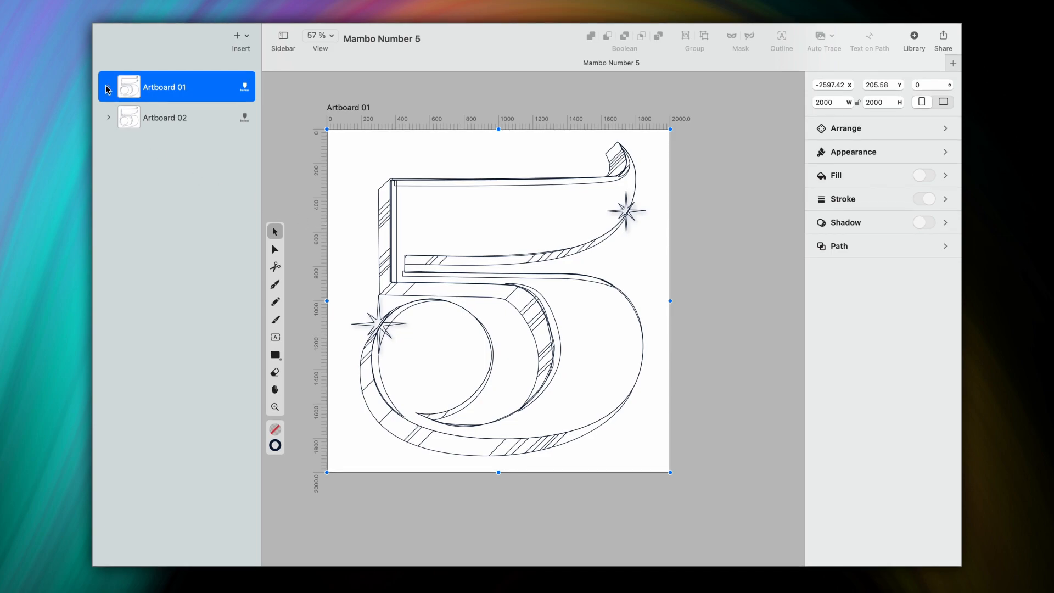
click(108, 88)
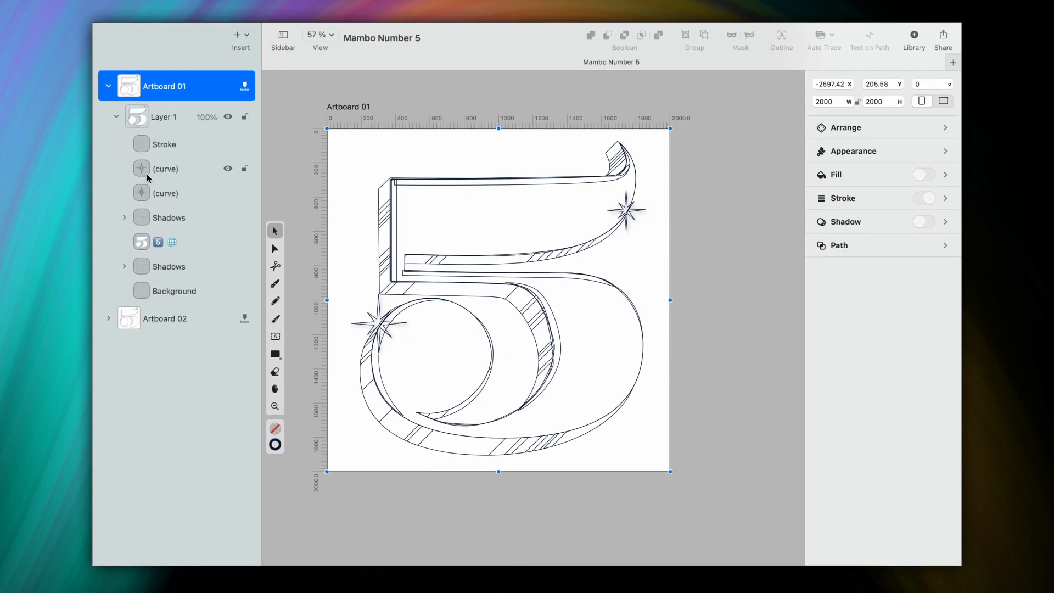
mouse_move(143, 242)
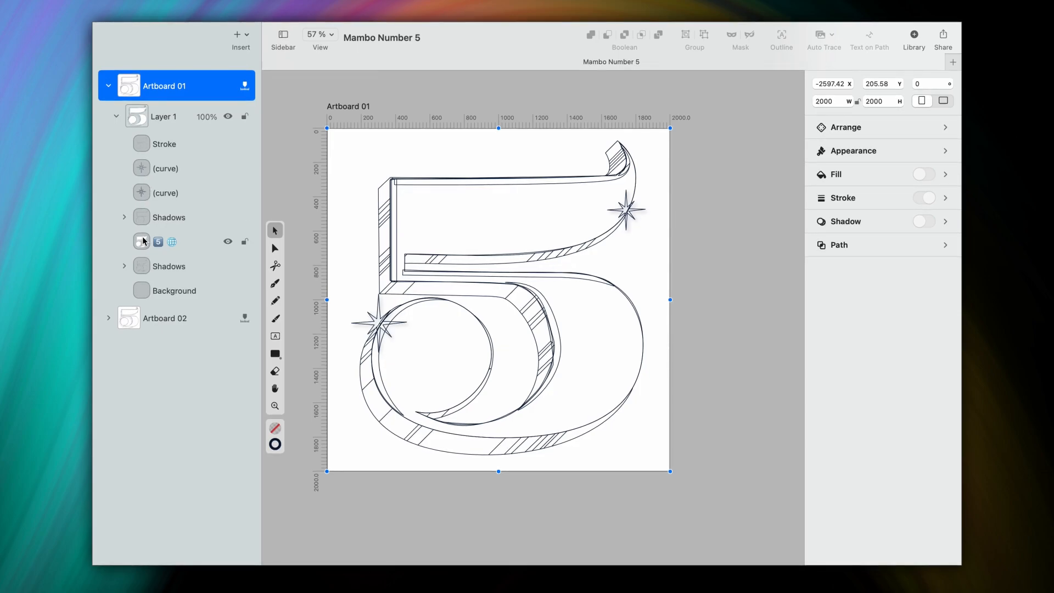
click(158, 242)
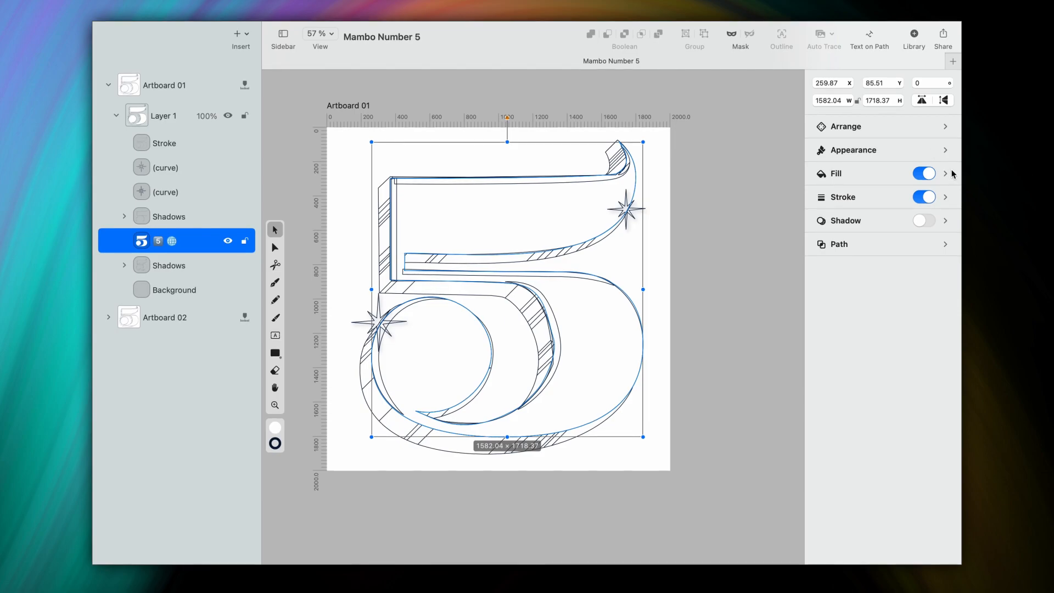
Step: Fill the 5's front face red and select the shadow group behind it
click(945, 173)
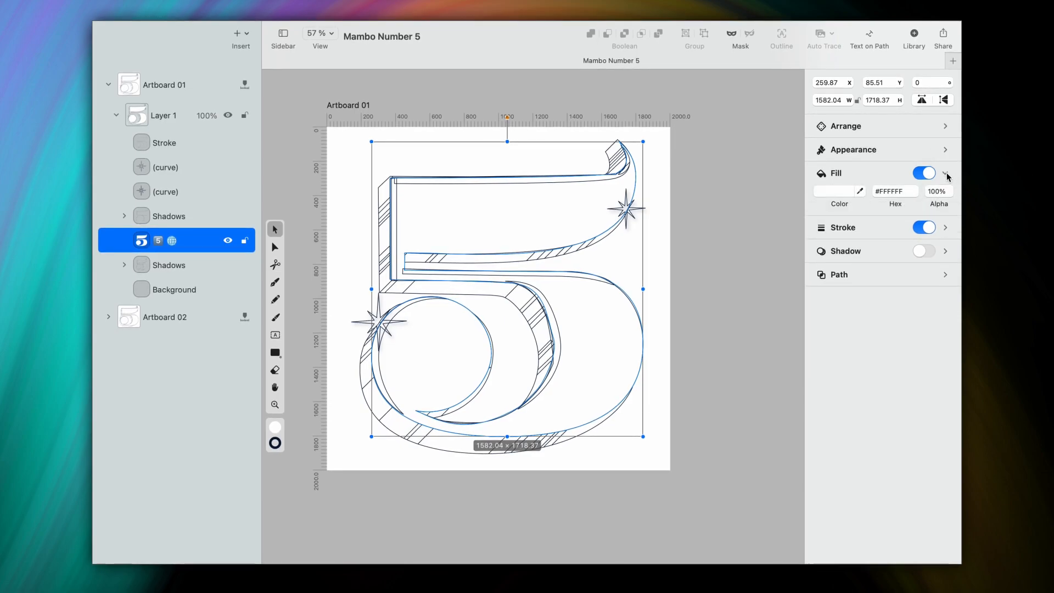
click(837, 191)
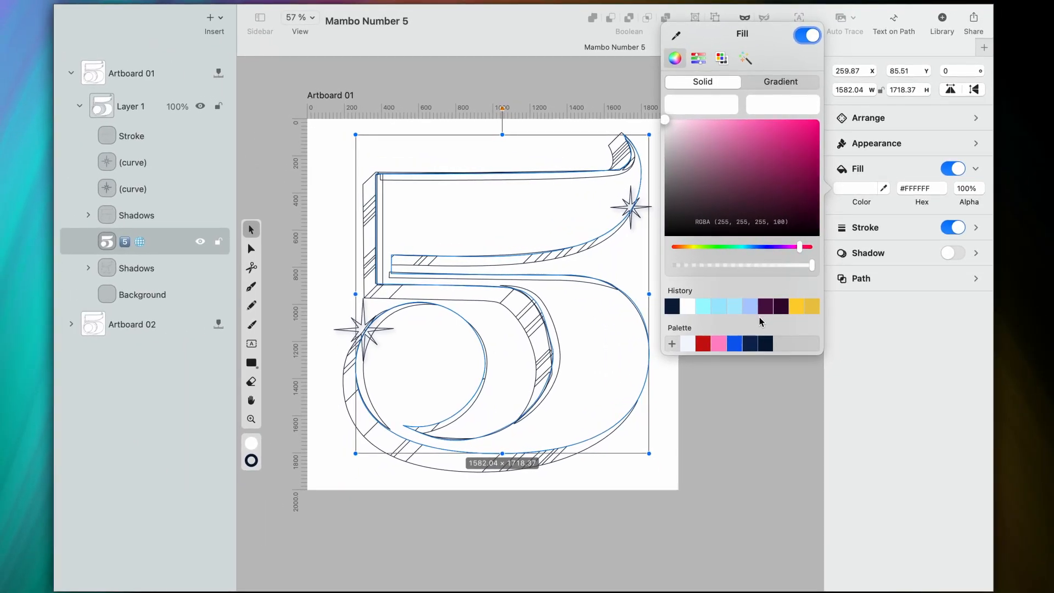
click(702, 344)
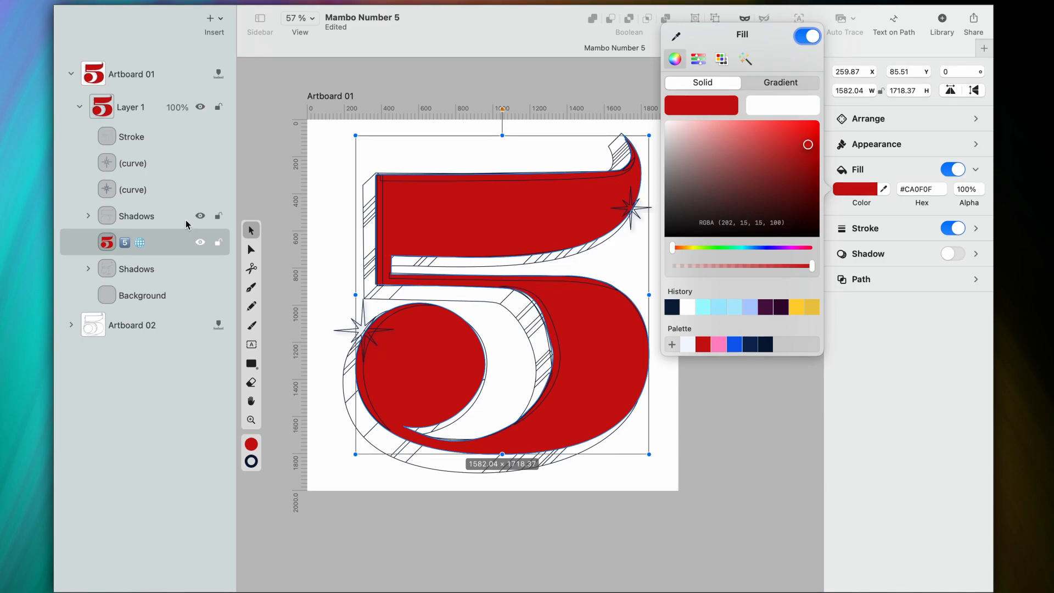
click(136, 215)
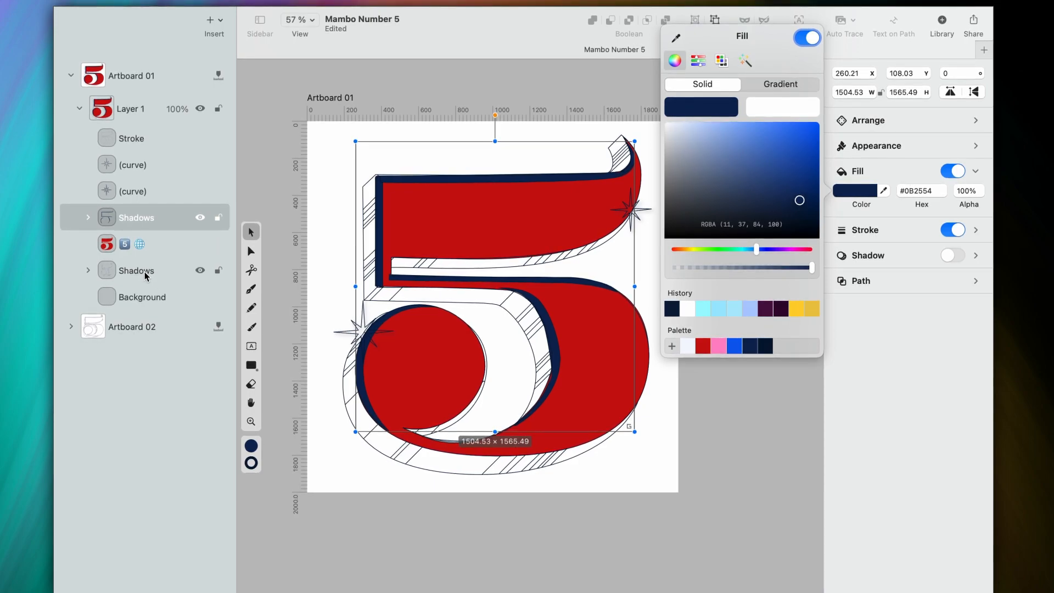
Step: Select the lower Shadows group in the Layers panel
click(132, 192)
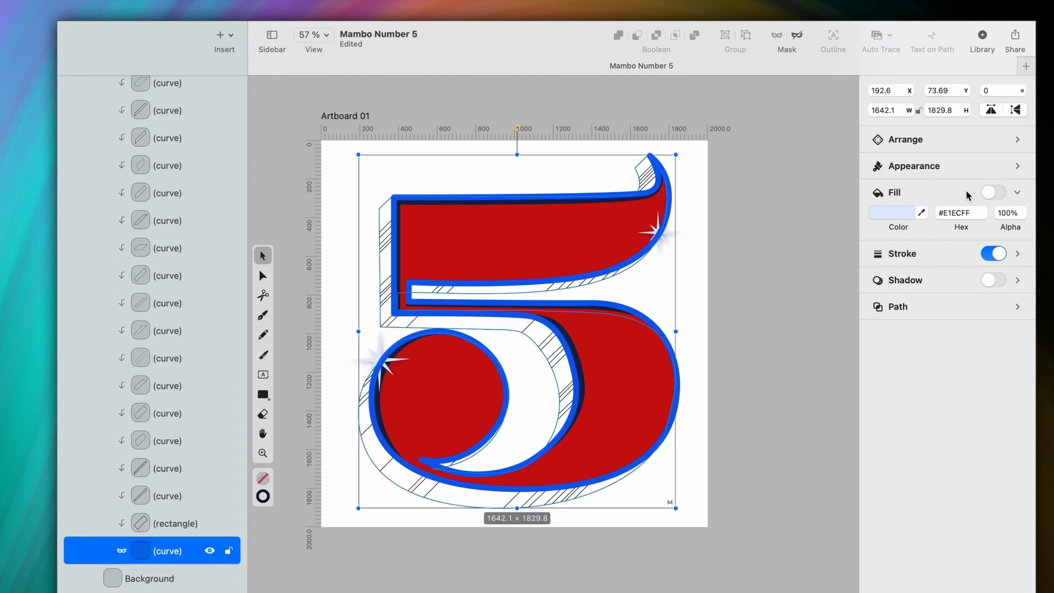
Step: Enable fill on the extrusion shape and fill it pink
click(993, 192)
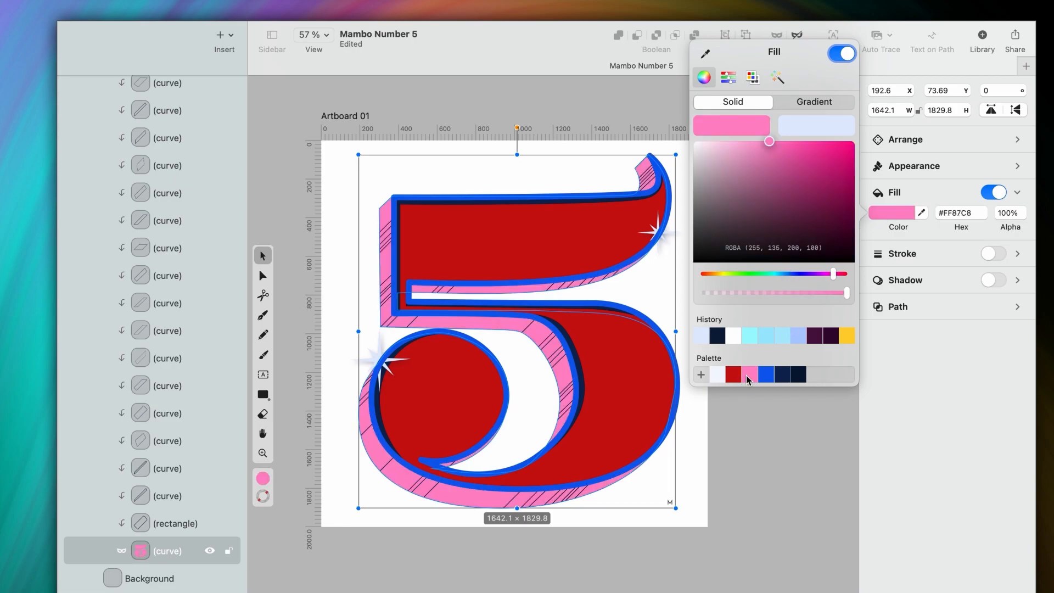
click(734, 374)
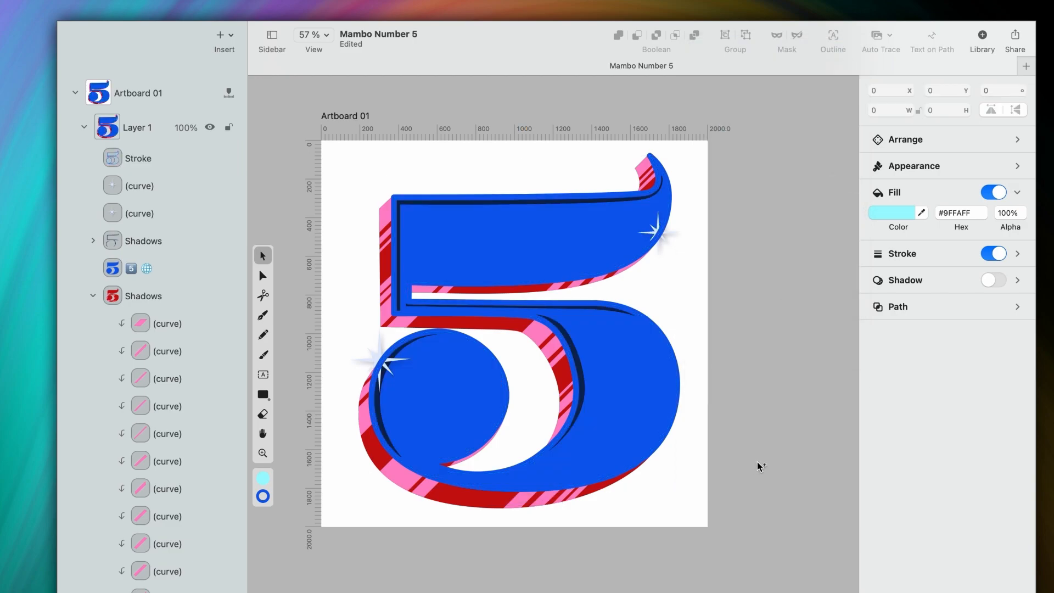
Step: Set the outline stroke to light cyan and the Background fill to #061734
click(137, 158)
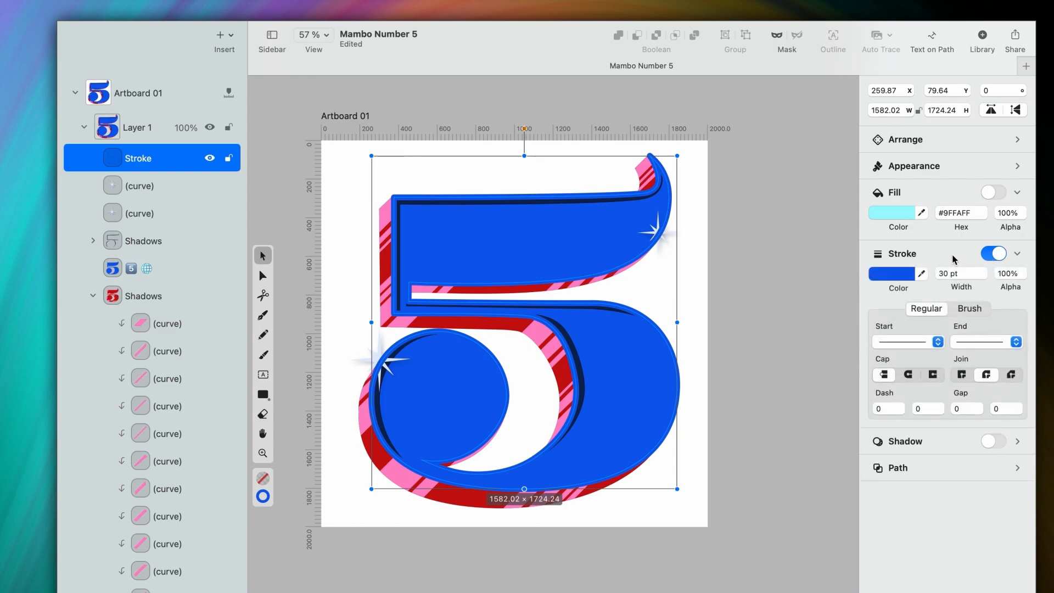
click(897, 273)
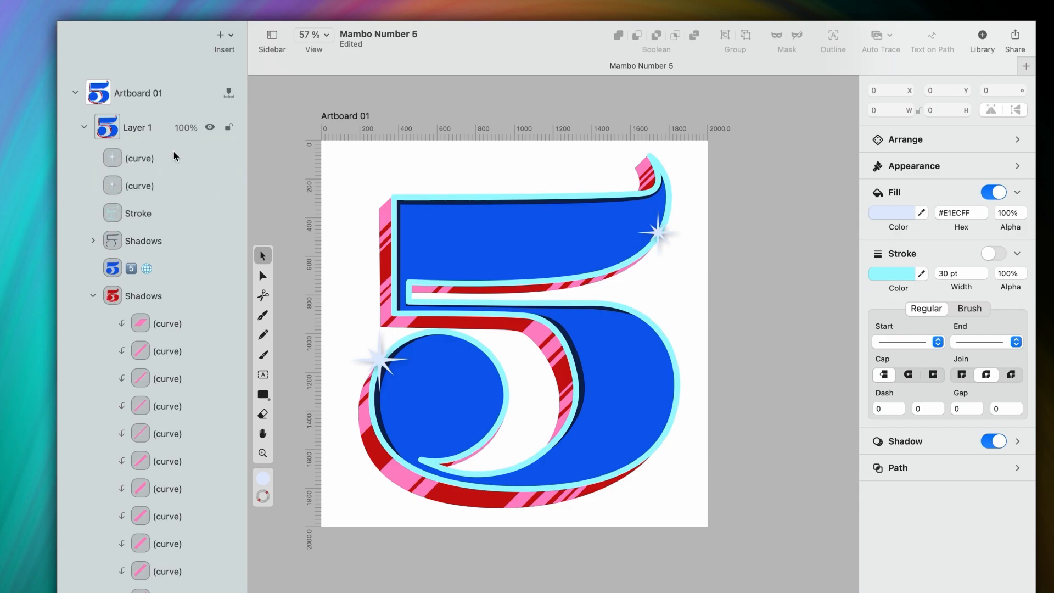
click(149, 323)
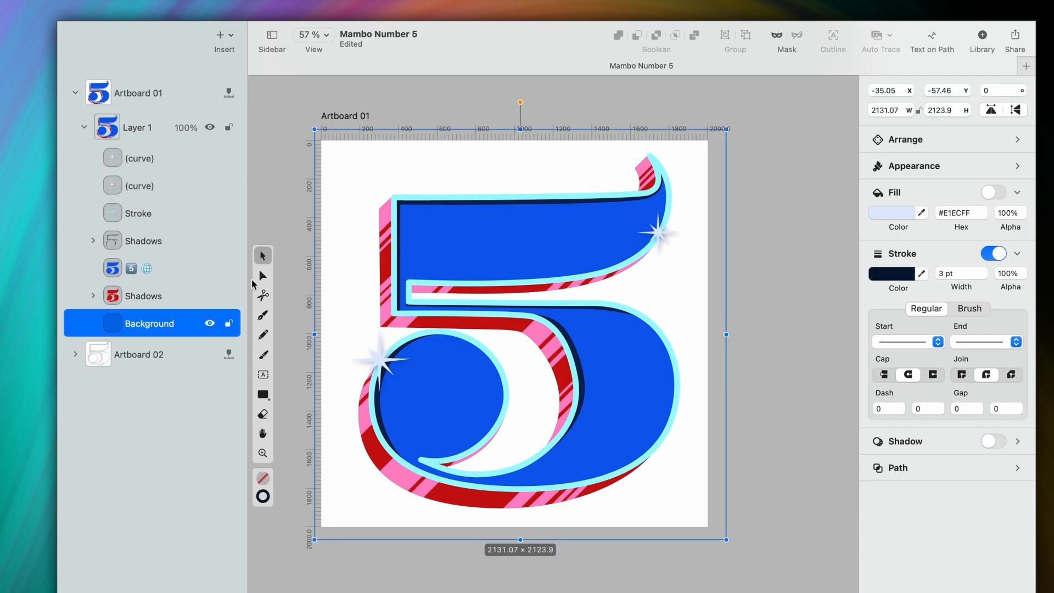
click(993, 192)
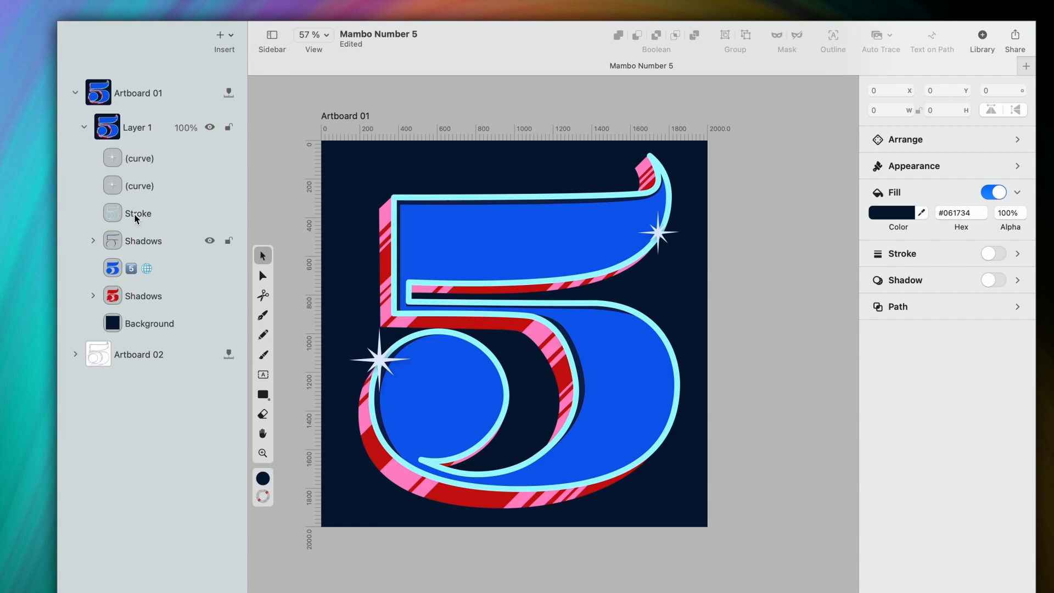
Step: Collapse Artboard 01, expand Artboard 02's layers and select the top-right sparkle star
click(83, 126)
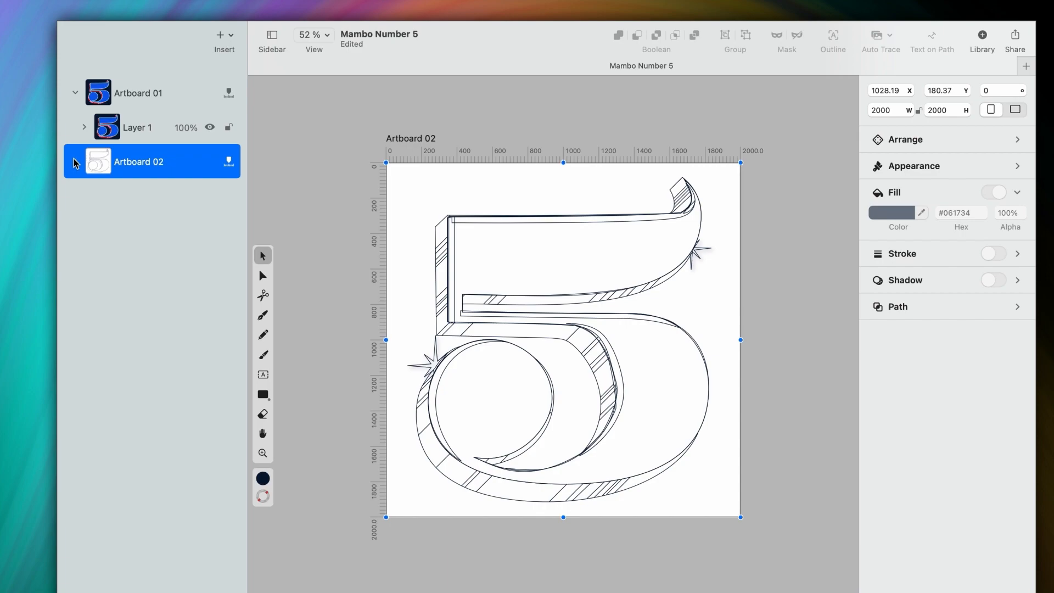
click(84, 164)
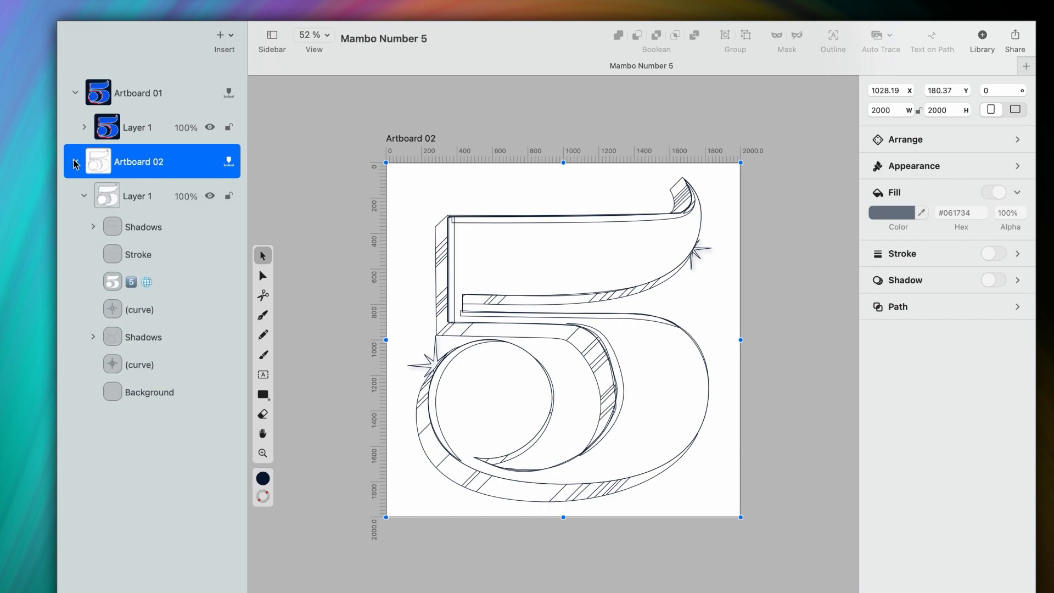
click(139, 365)
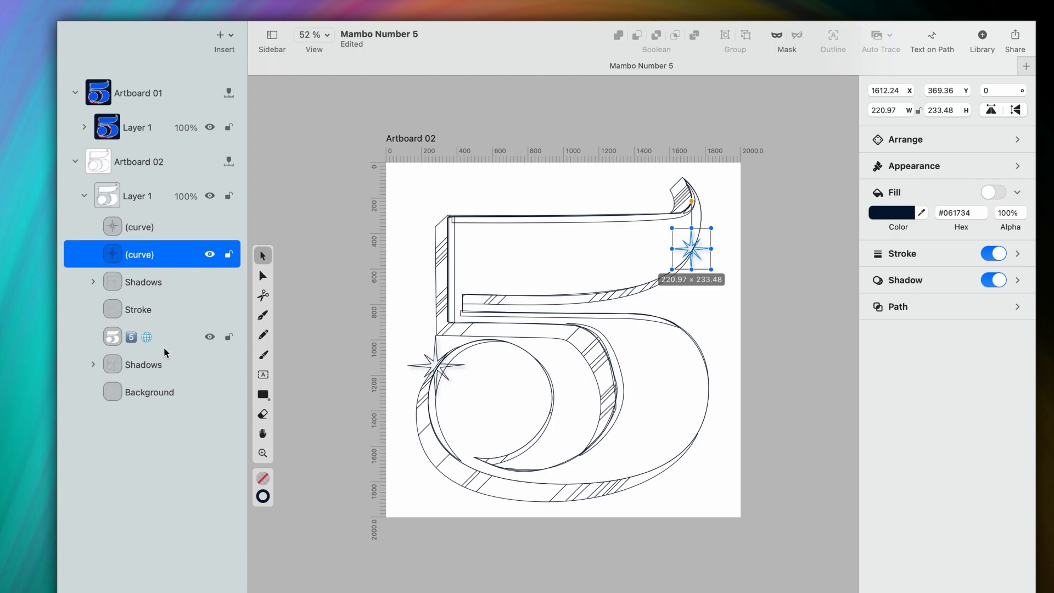
Step: Select Artboard 02's 5 and change its outline stroke colour to orange
click(135, 336)
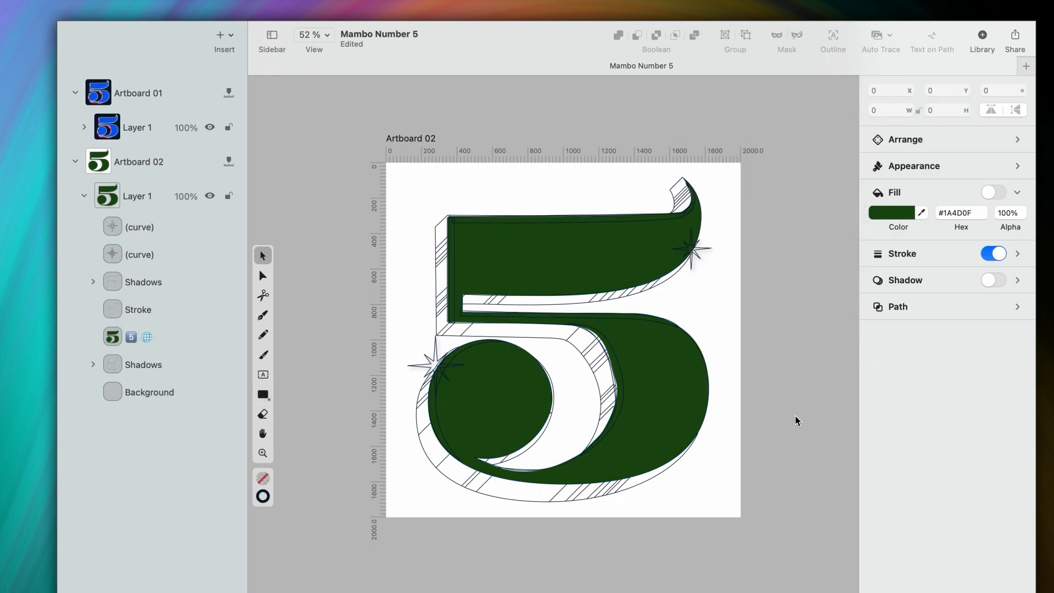
click(138, 309)
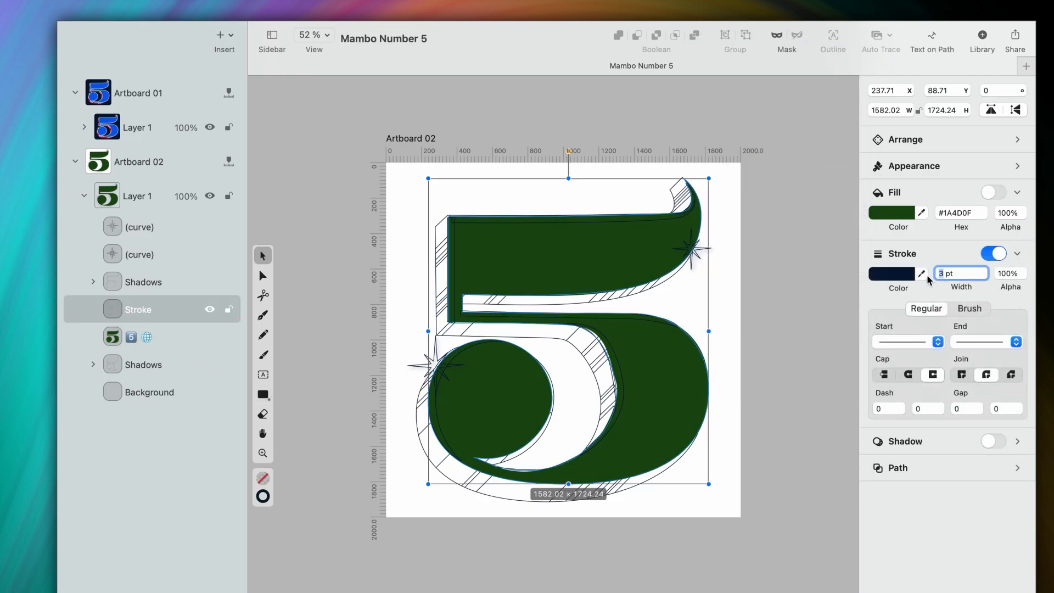
click(891, 273)
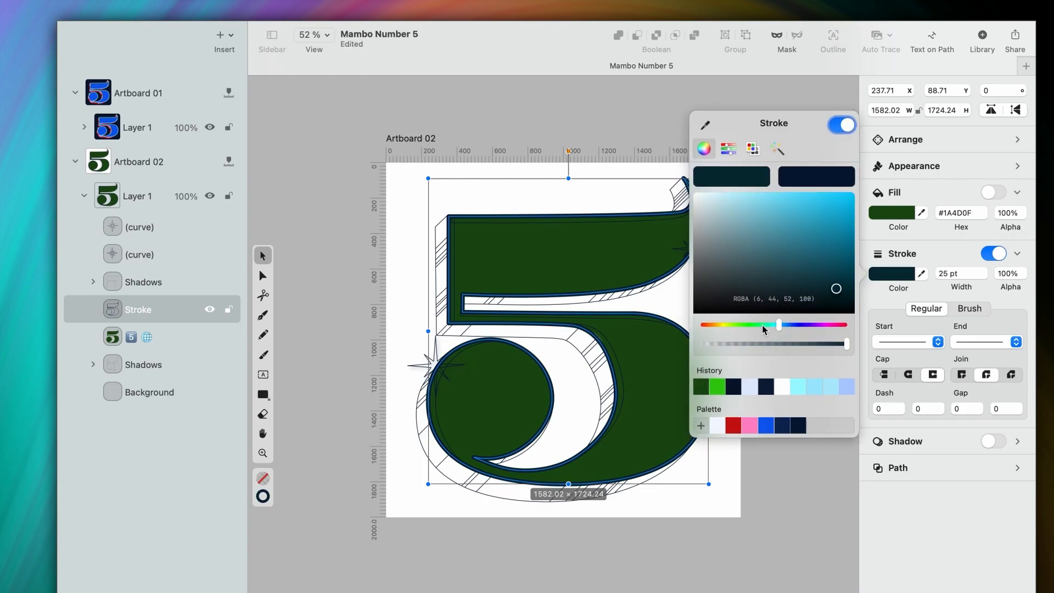
click(834, 204)
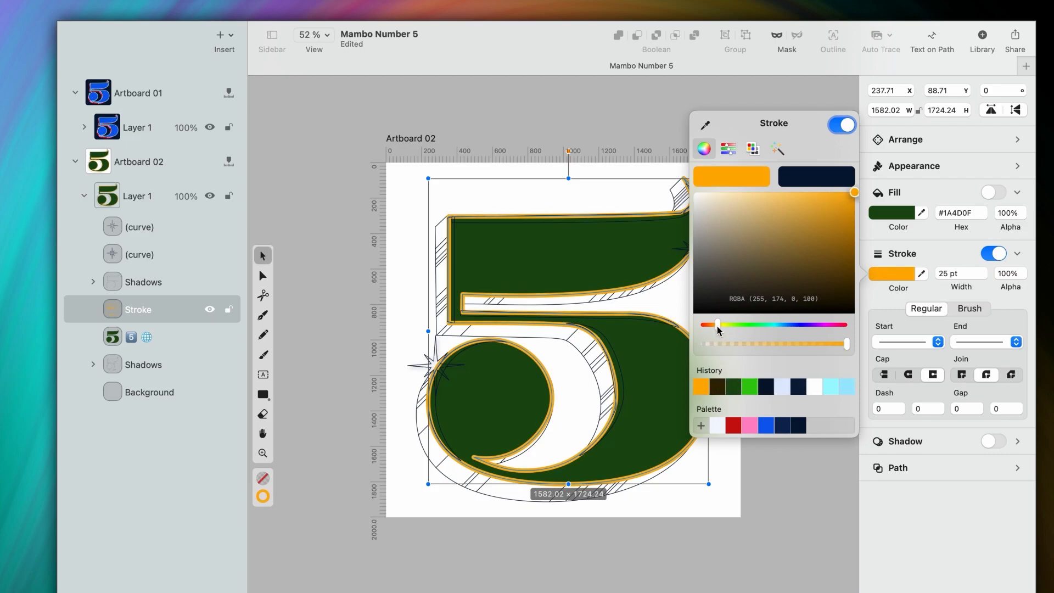
drag(723, 326, 716, 325)
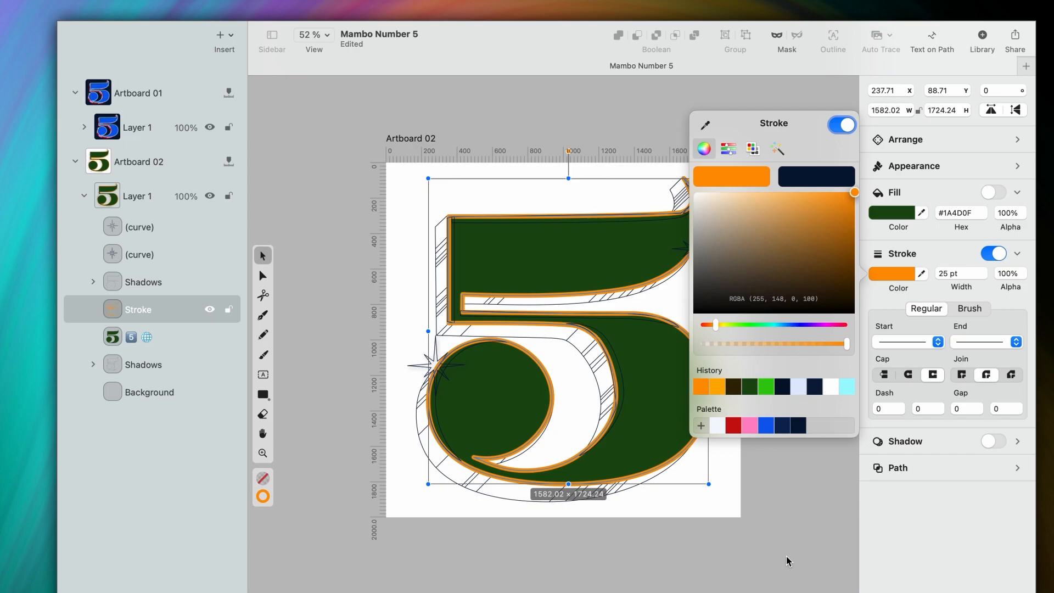
Step: Expand the lower shadows group and darken the green fill of the face
click(141, 365)
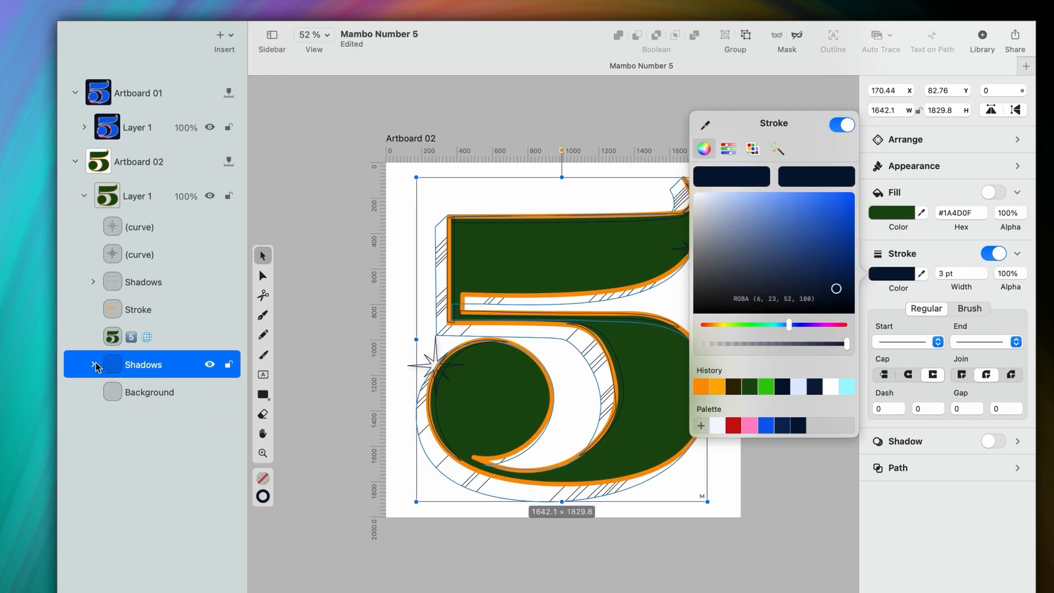
click(93, 365)
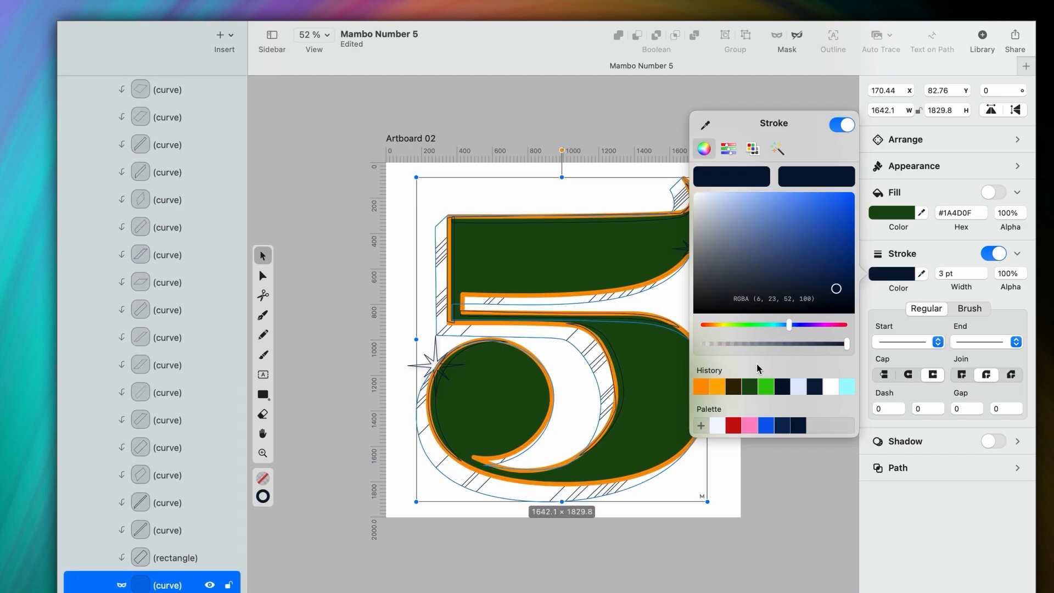
click(994, 193)
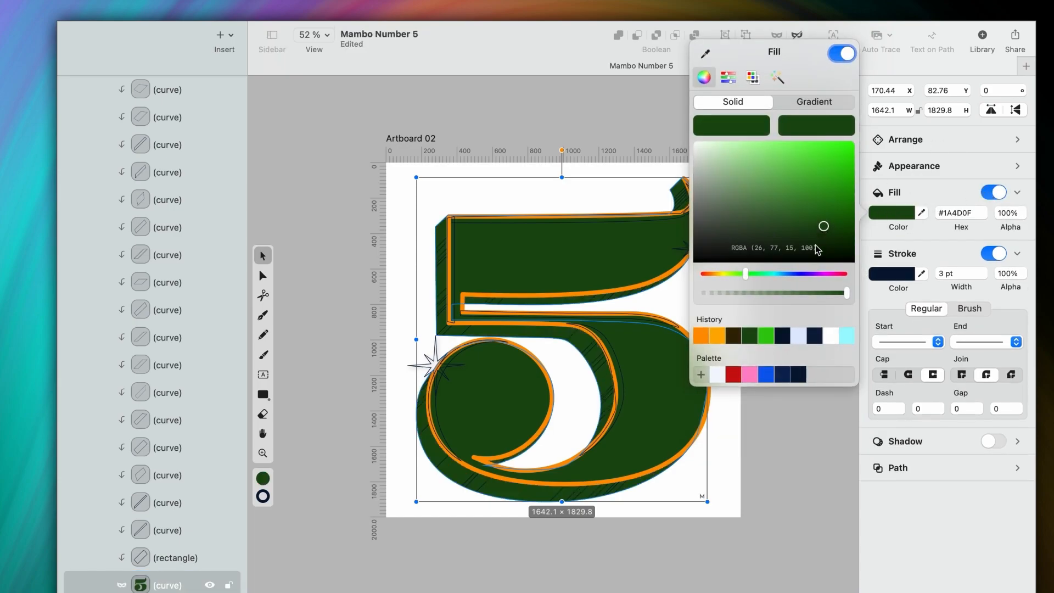
drag(745, 274, 782, 273)
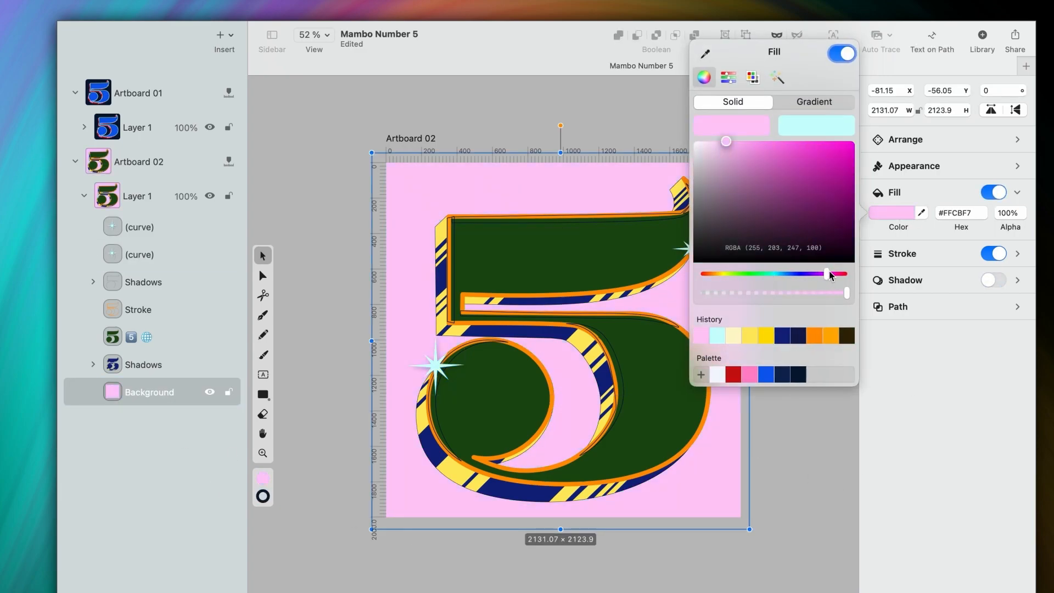
Step: Make the background lilac, then shift the shadow stripe curves' fill toward teal
click(745, 154)
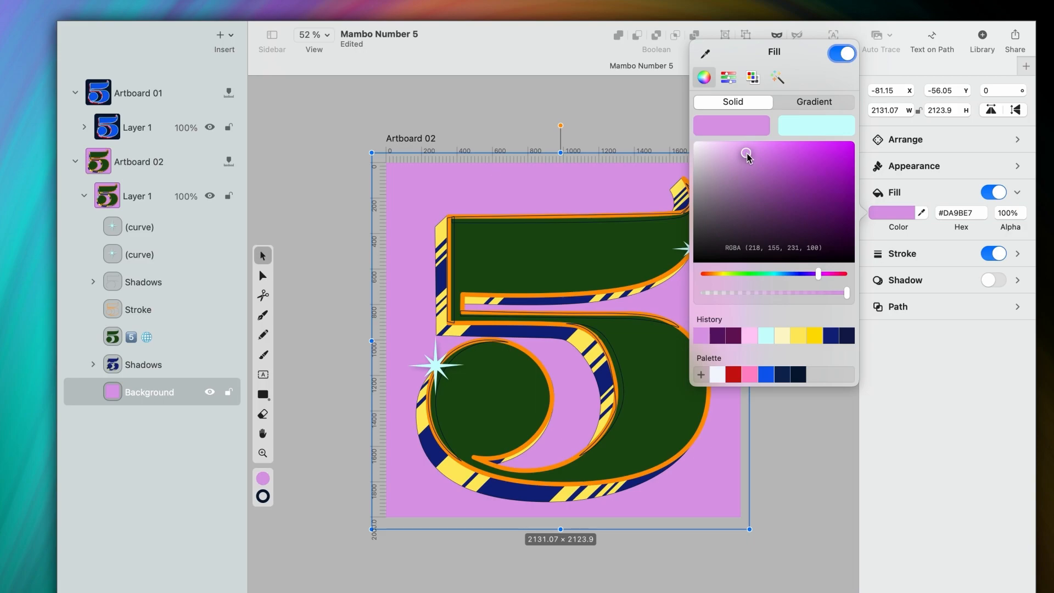
click(799, 472)
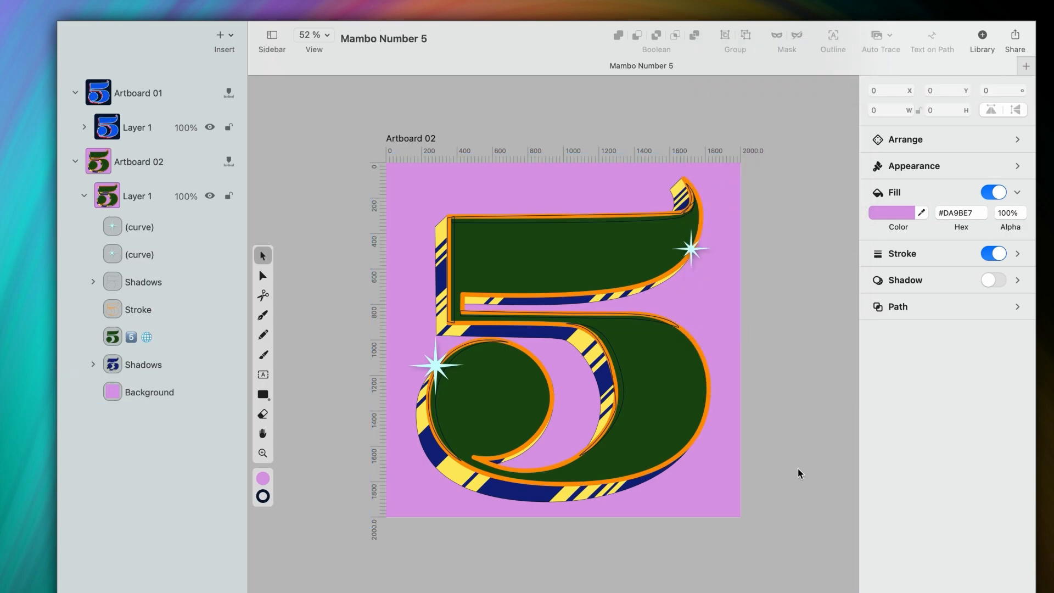
click(138, 309)
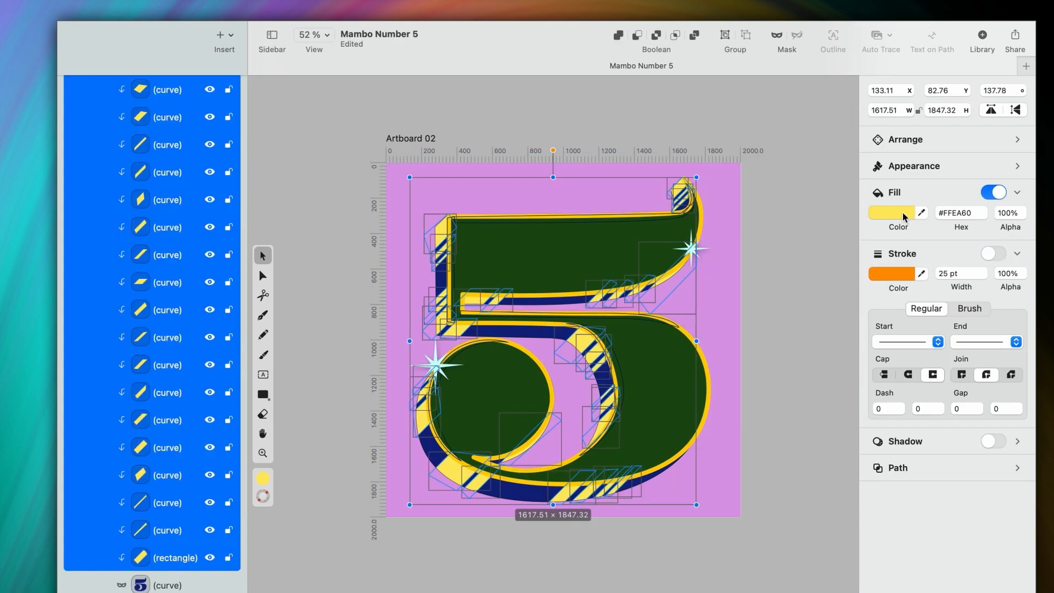
click(892, 212)
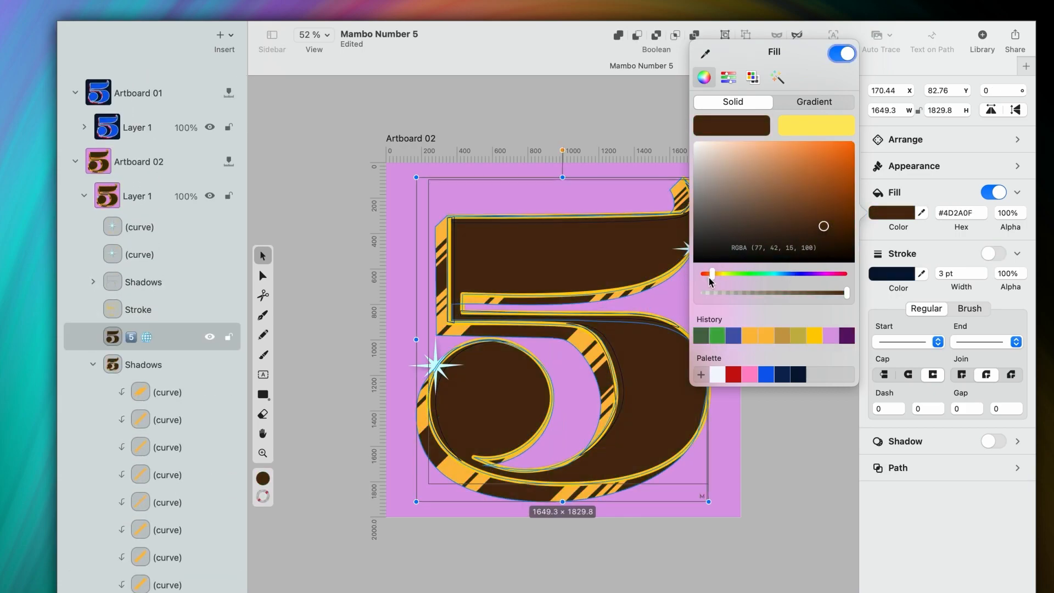
click(838, 195)
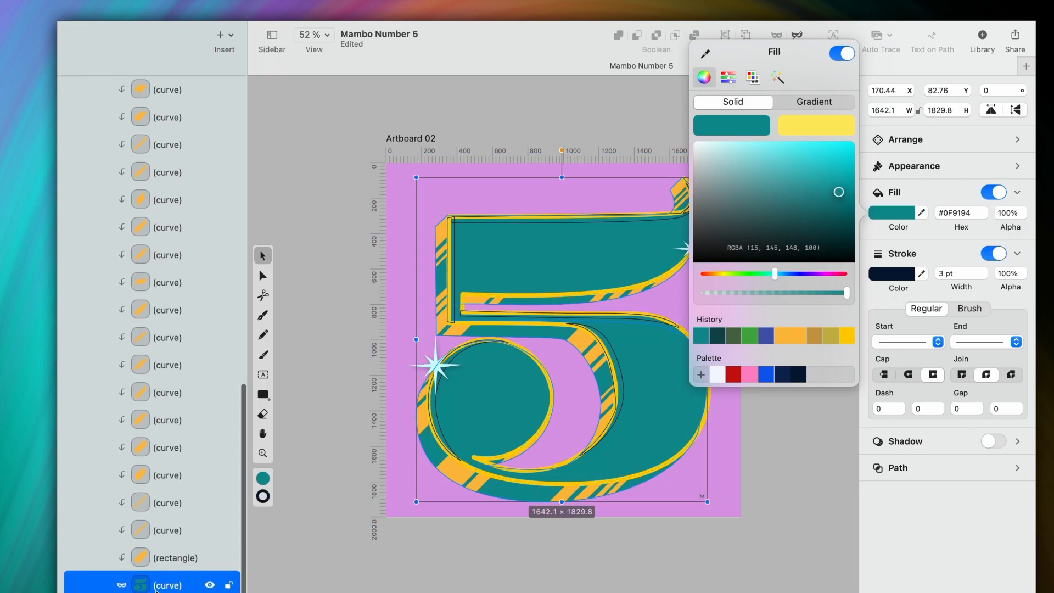
drag(775, 273, 830, 274)
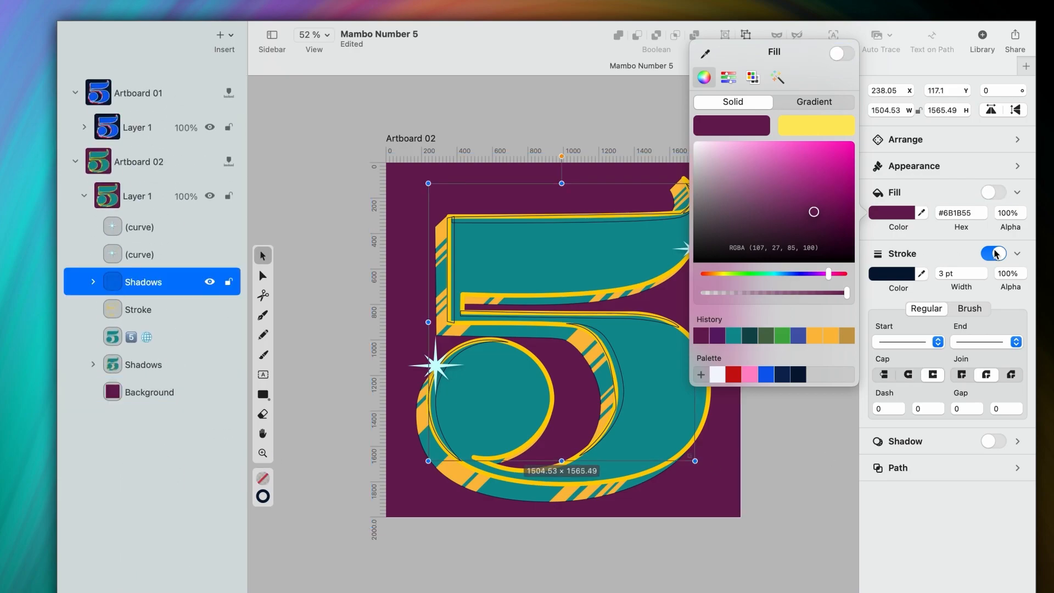
Step: Give the Shadows group a dark navy fill and try purple on the back shape
click(841, 53)
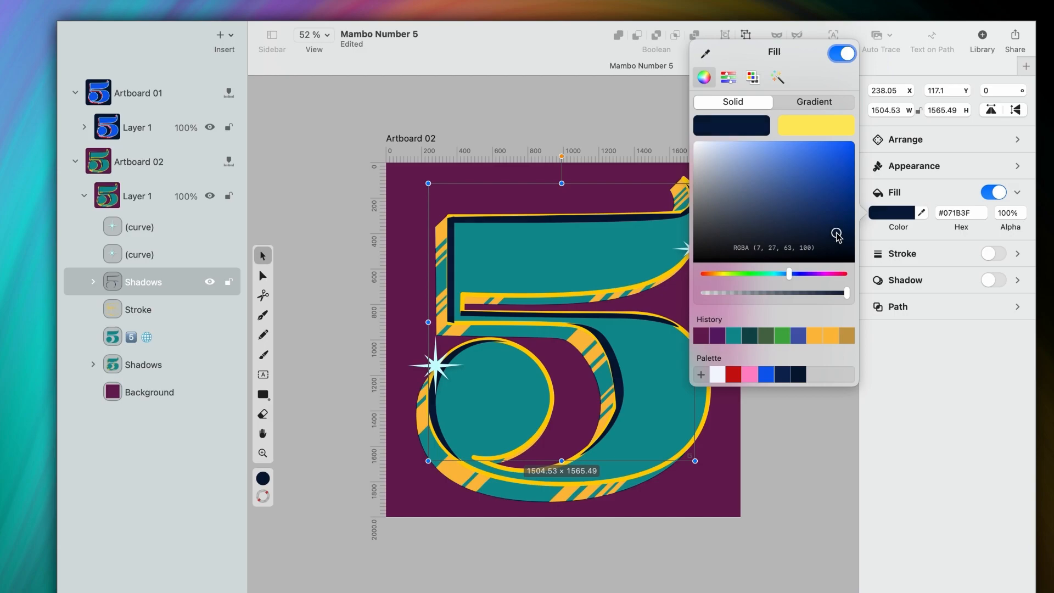
drag(789, 273, 782, 273)
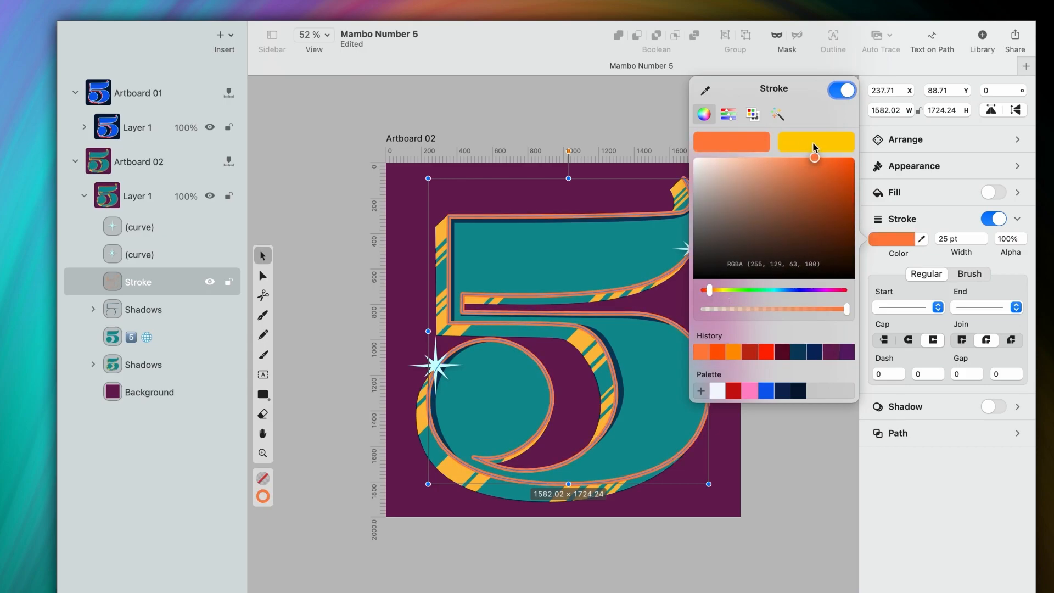
click(131, 337)
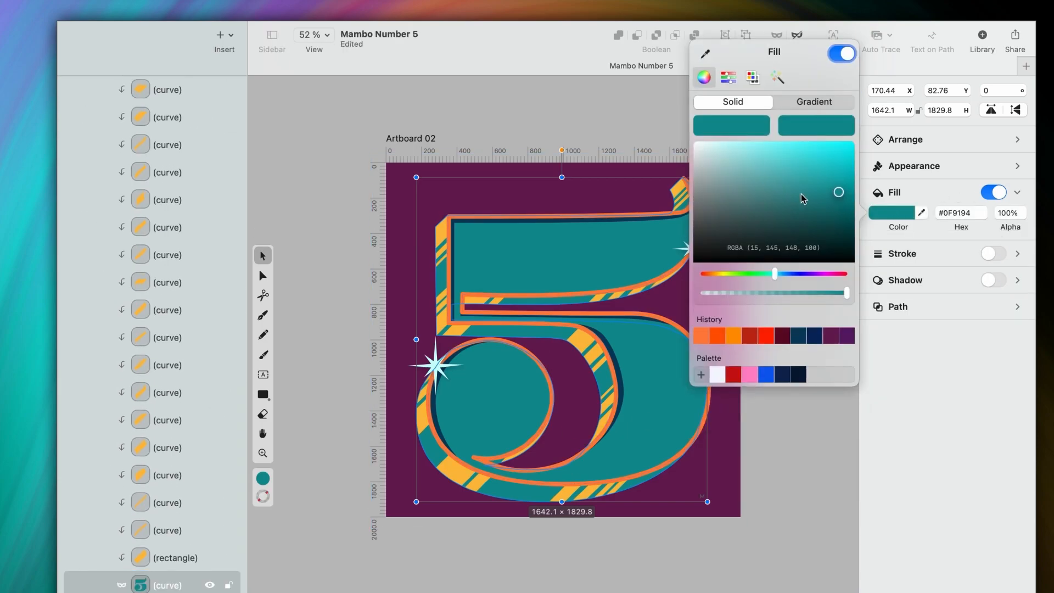
drag(775, 273, 800, 273)
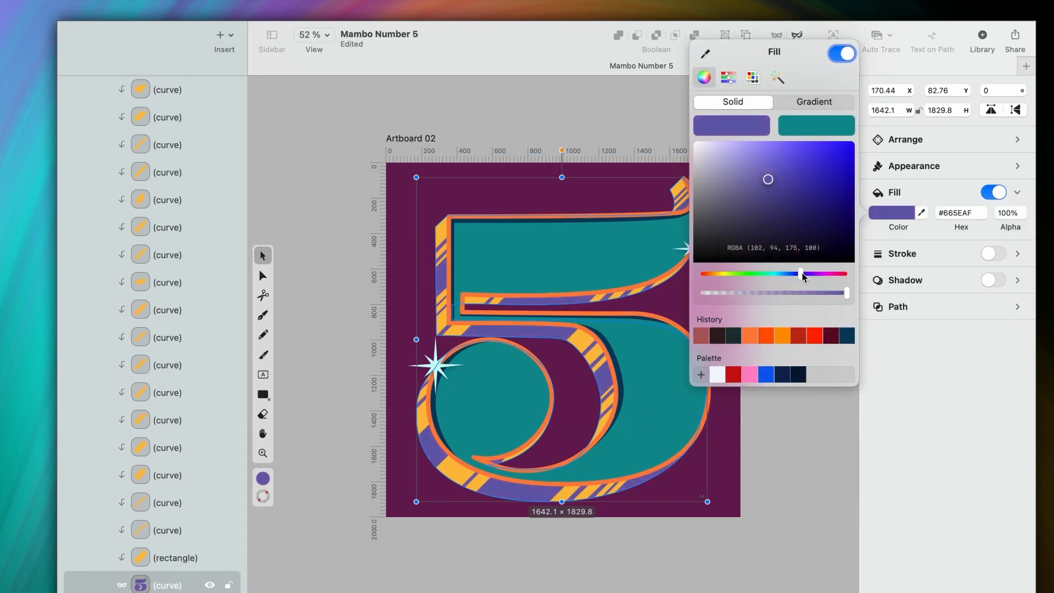
click(848, 216)
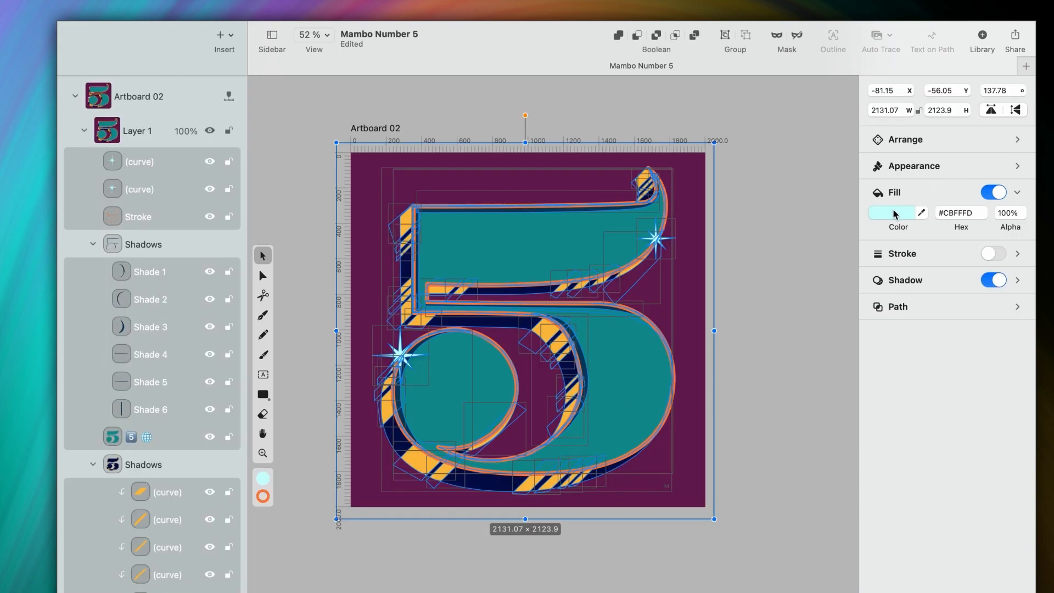
click(893, 212)
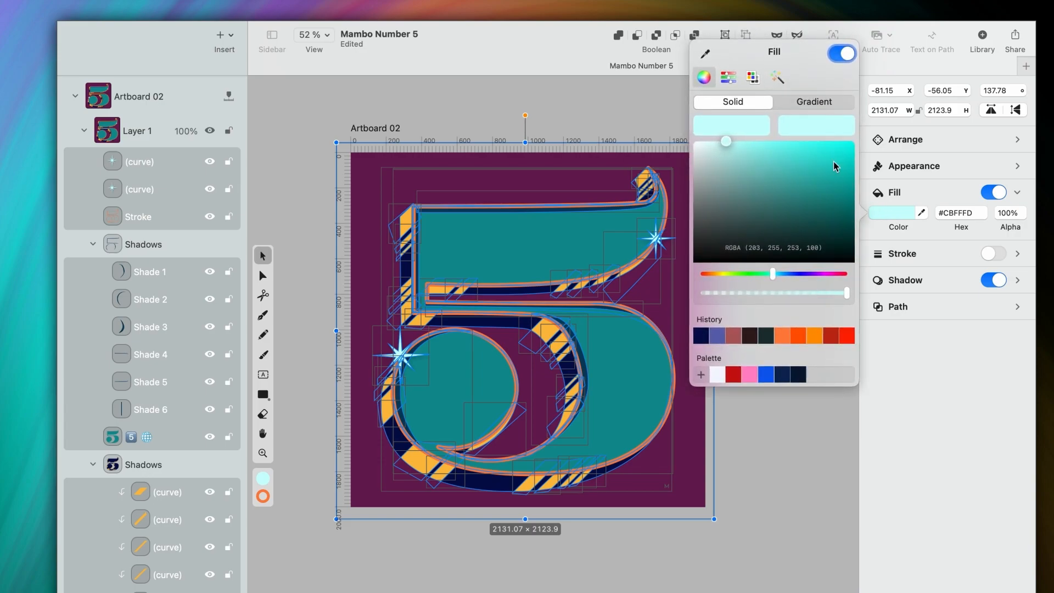
click(777, 77)
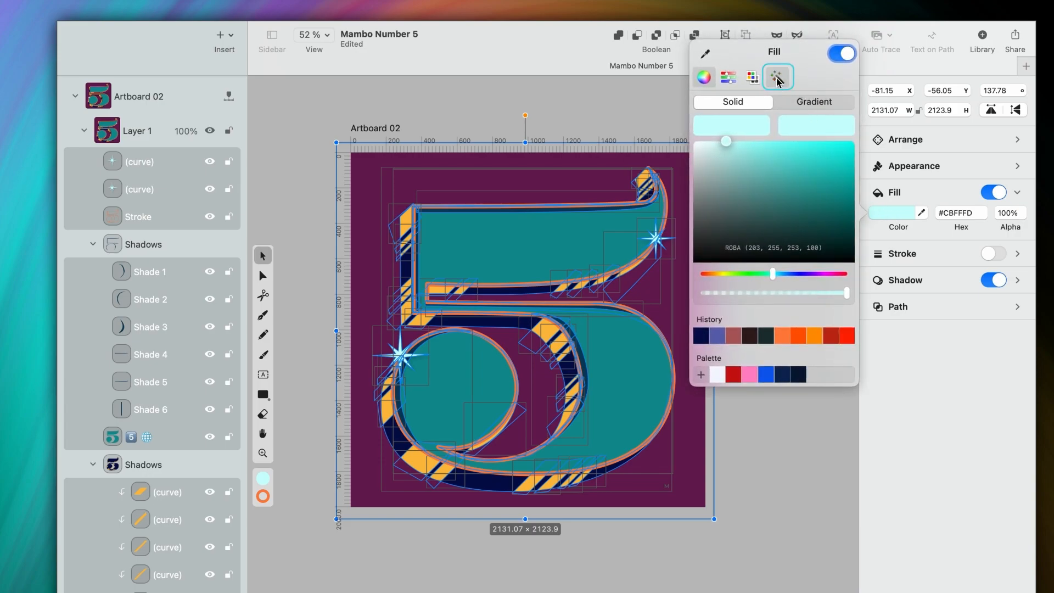
click(777, 77)
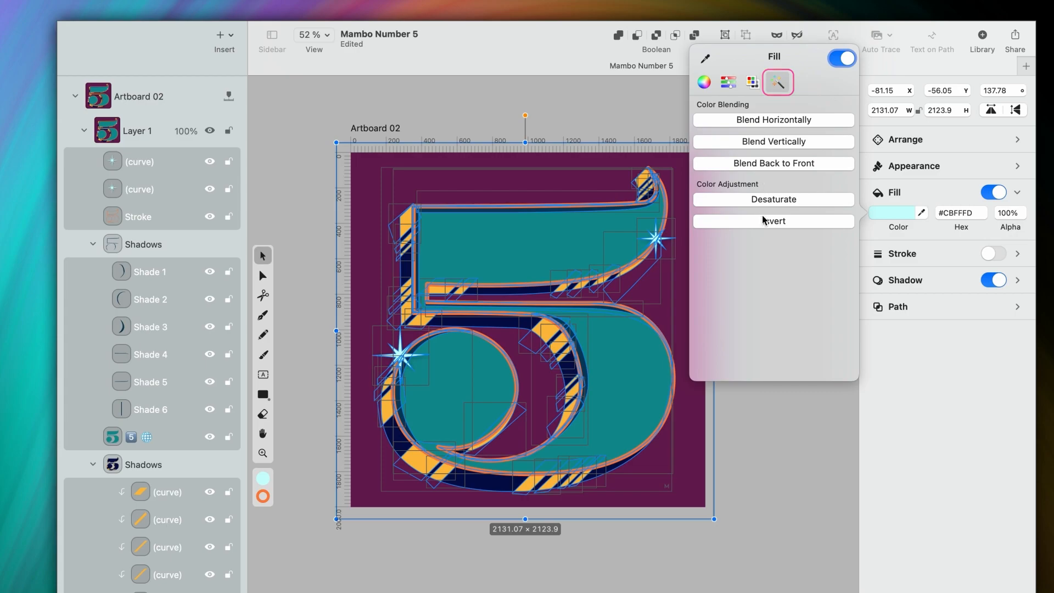
click(773, 199)
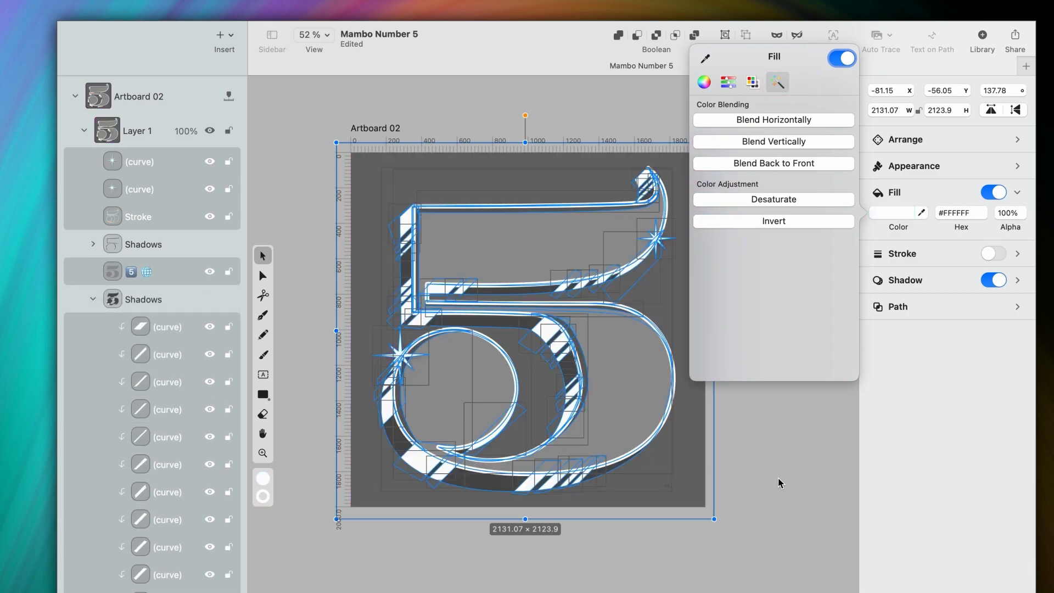
click(780, 483)
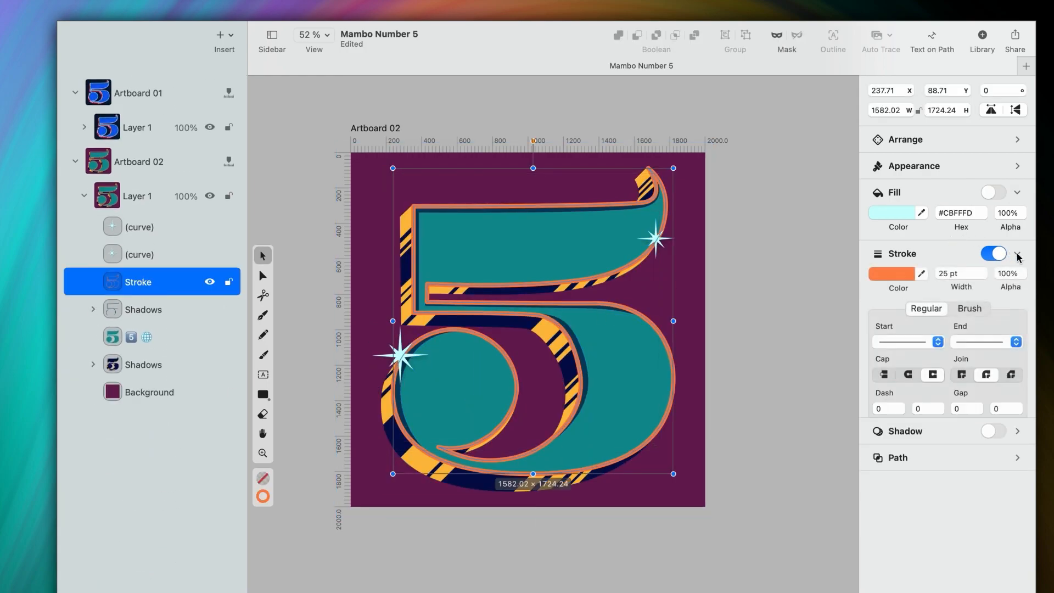
Step: Shift the outline stroke colour through magenta and hot pink to a soft pink
click(892, 274)
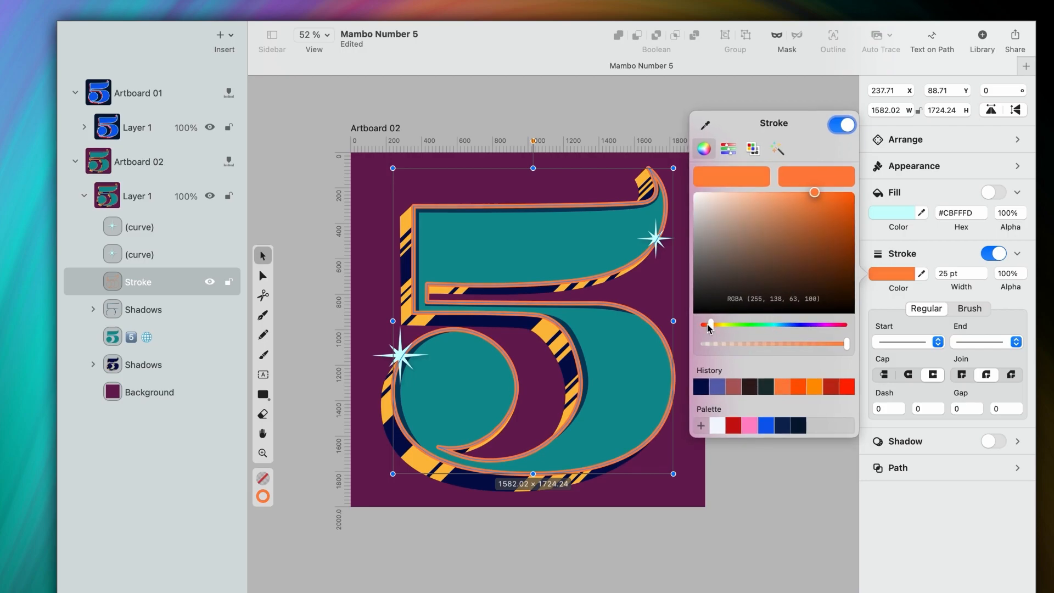
drag(709, 326, 828, 326)
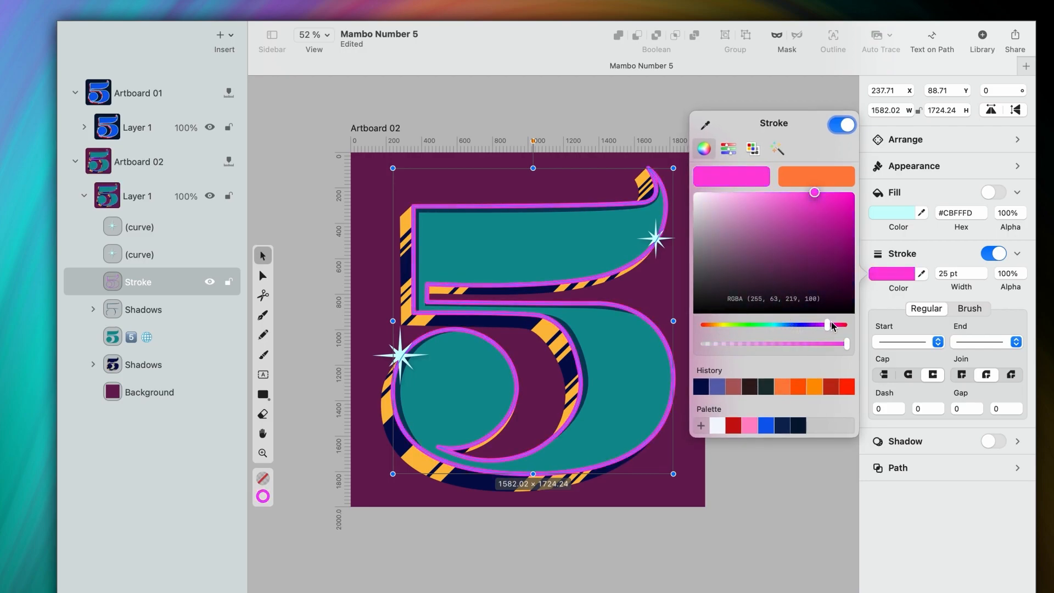
drag(828, 324, 839, 324)
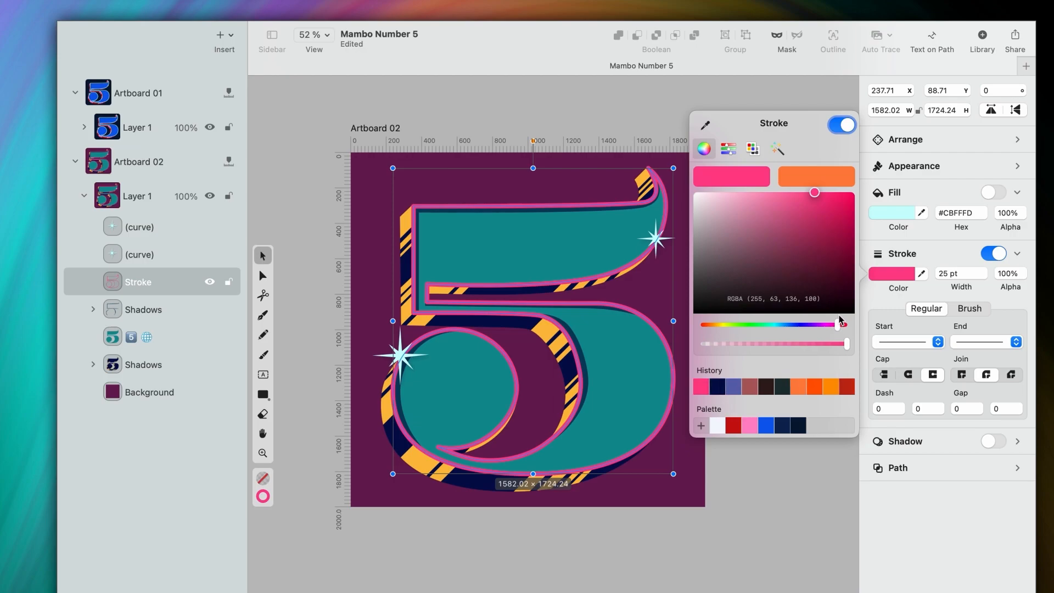
click(748, 191)
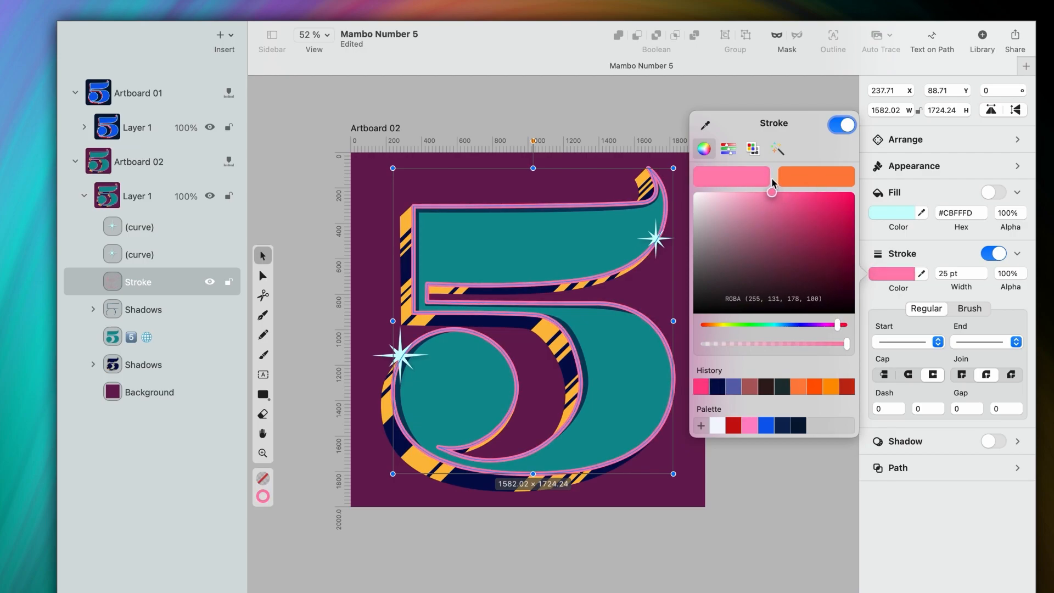
drag(772, 191, 769, 188)
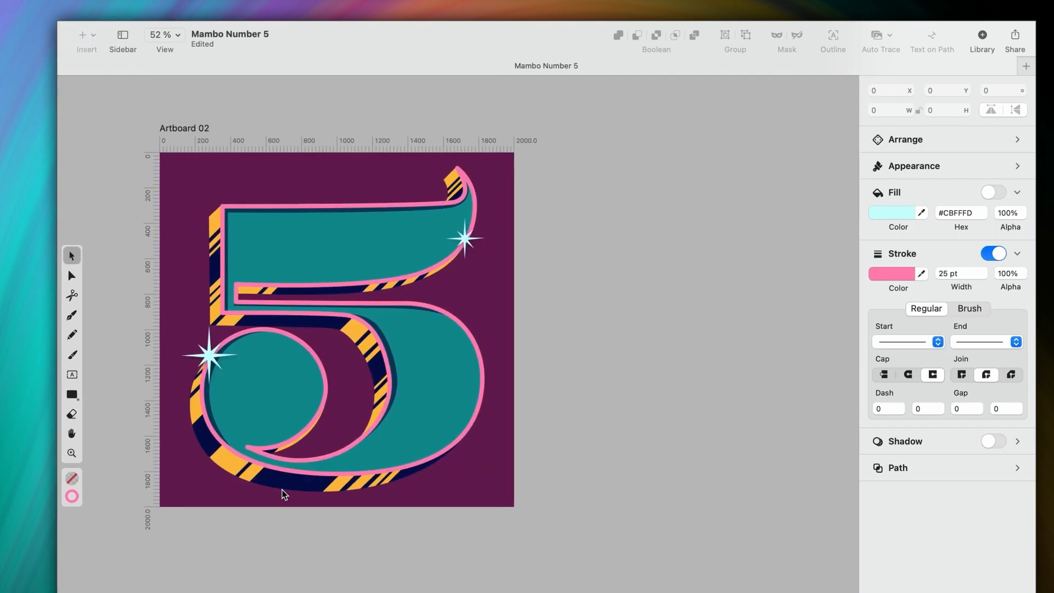
Step: Zoom to fit so Artboard 01 (blue 5 on navy) and Artboard 02 (teal 5 on purple) show together
click(178, 34)
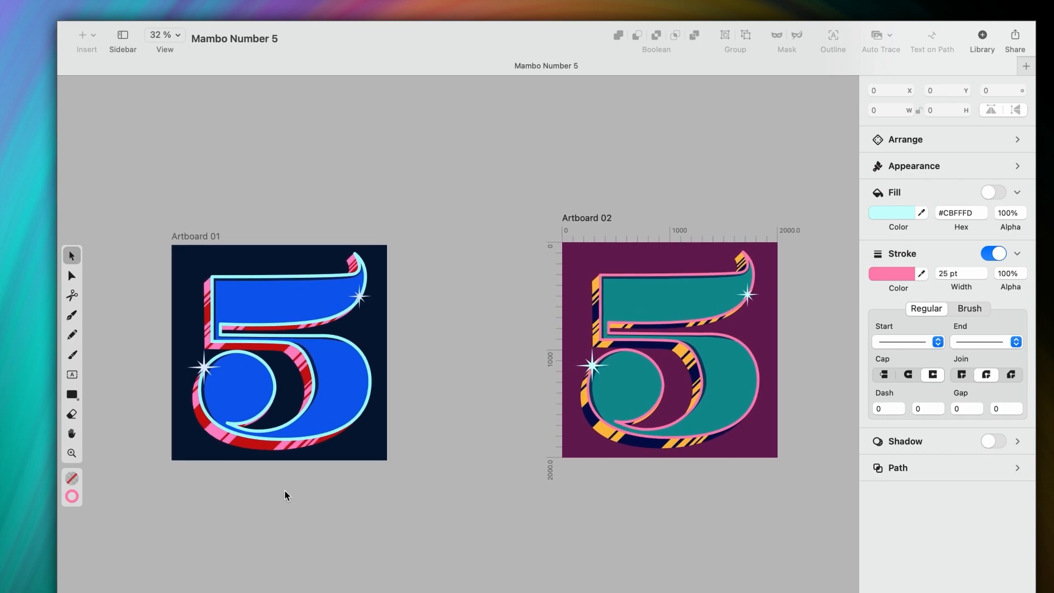
mouse_move(356, 584)
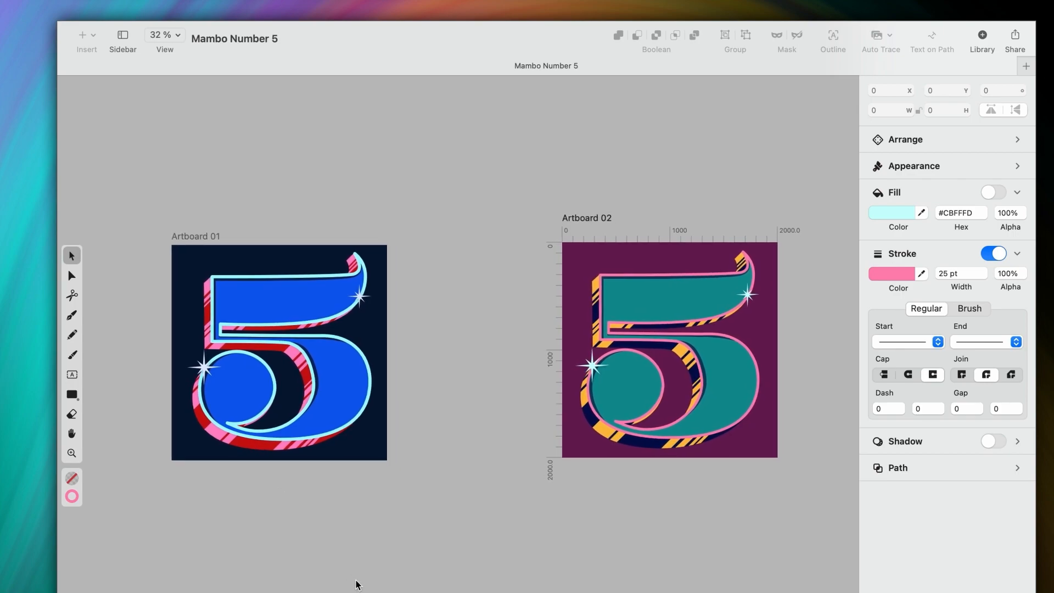